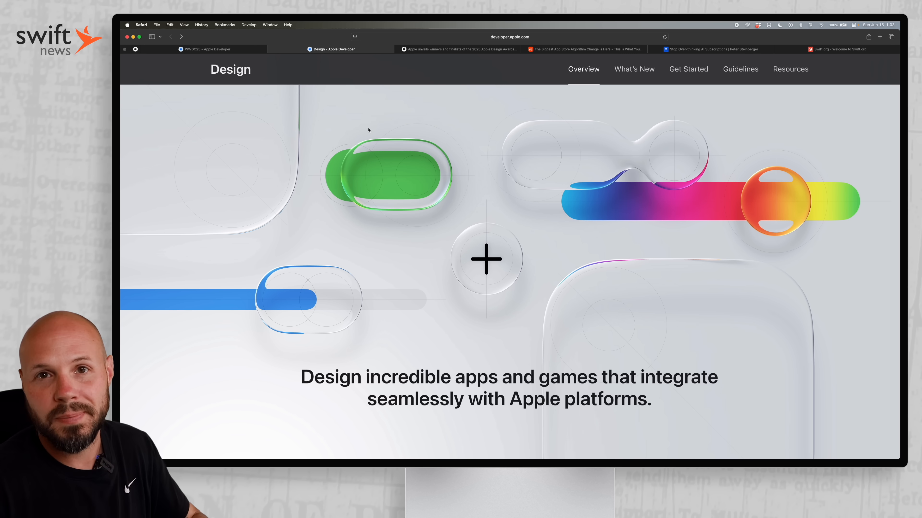
Step: Scroll the Design overview down to the What's new cards on Liquid Glass
scroll("down", 3)
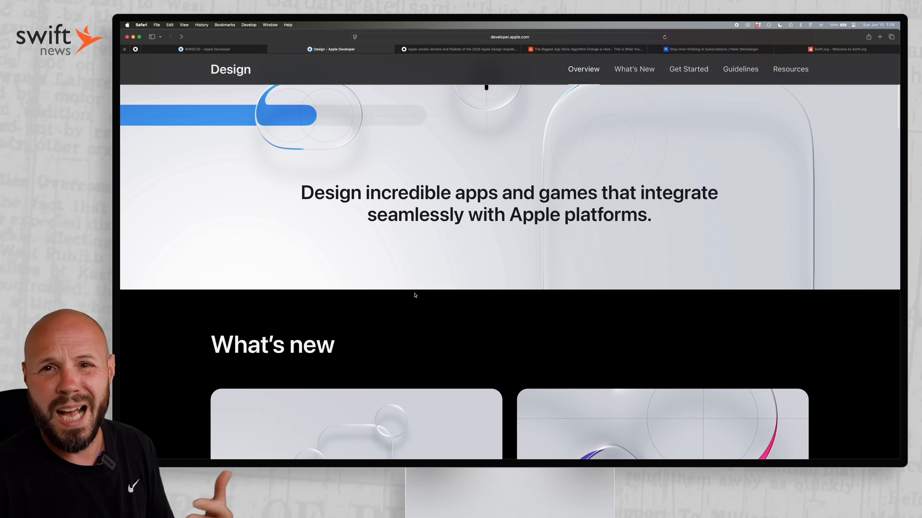
scroll("down", 3)
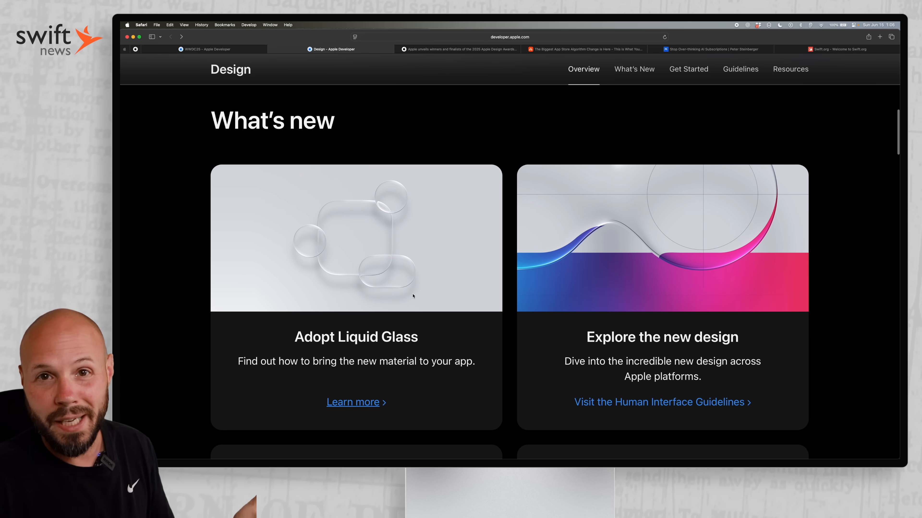
scroll("down", 3)
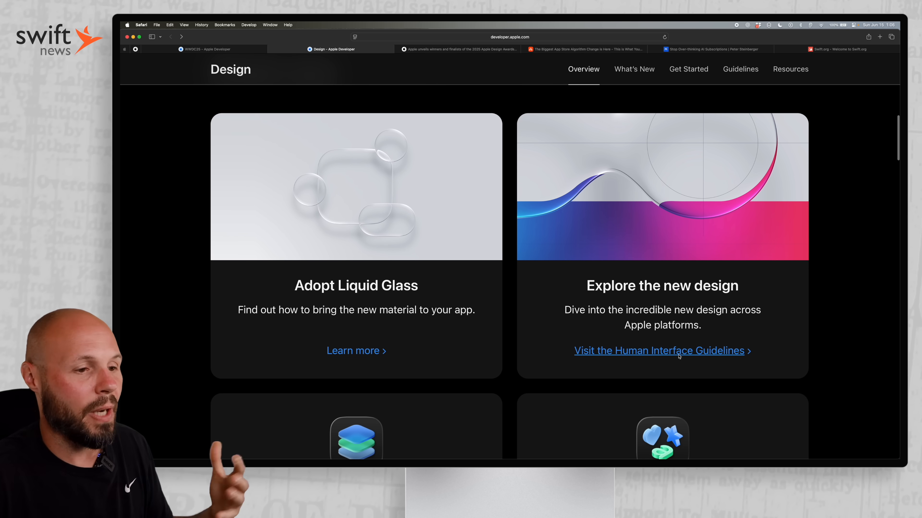
Step: Go to the Human Interface Guidelines and choose the Color guidance card
left_click(677, 352)
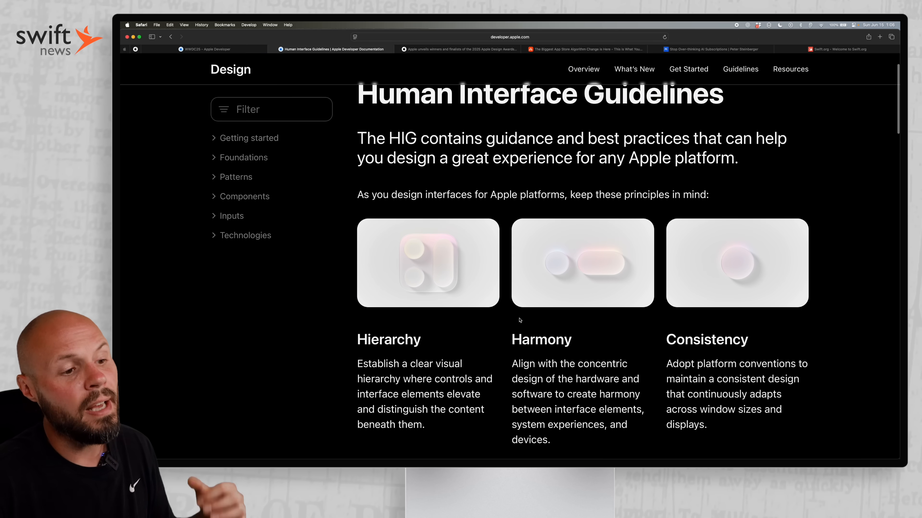
scroll("down", 3)
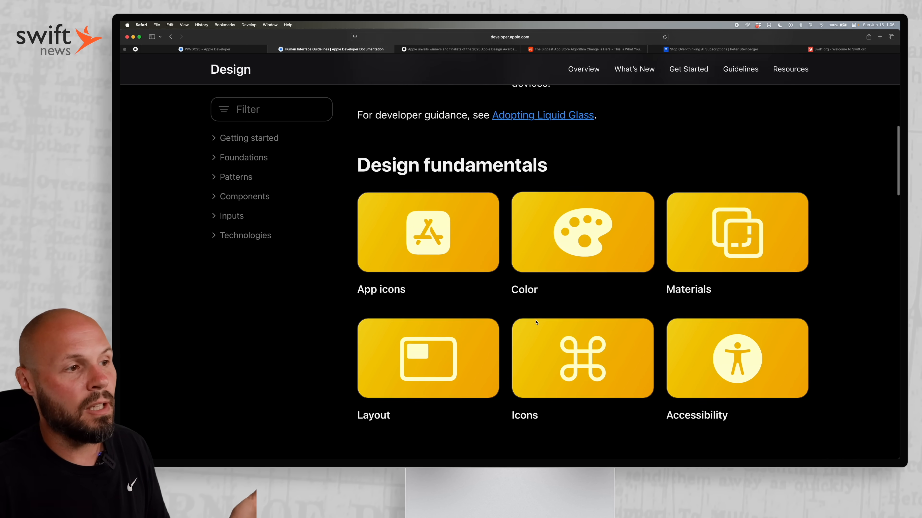
left_click(581, 232)
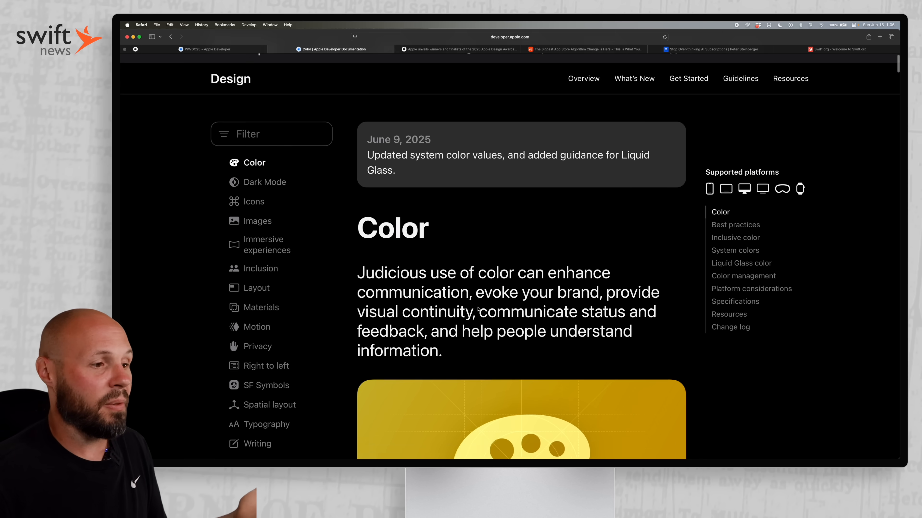
Step: Reach the Liquid Glass color section and highlight the sentence on using color sparingly
scroll("down", 3)
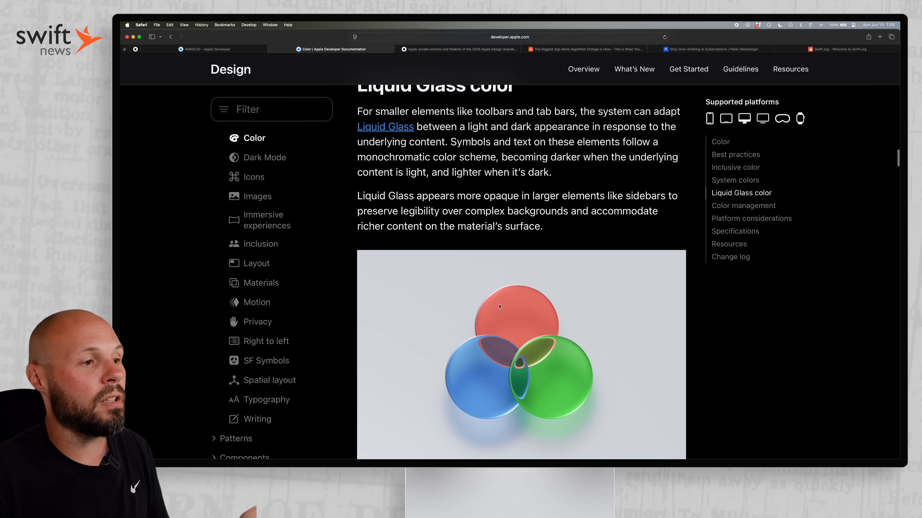
scroll("down", 3)
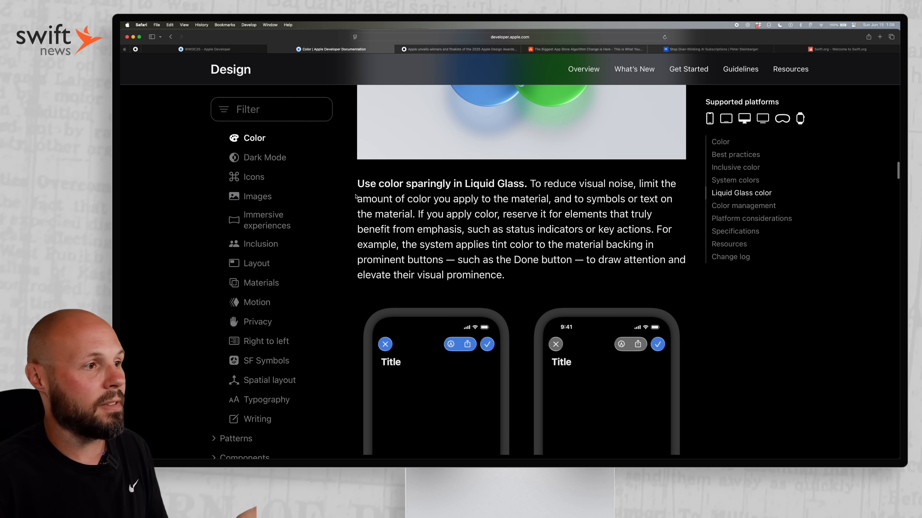
left_click_drag(357, 184, 527, 184)
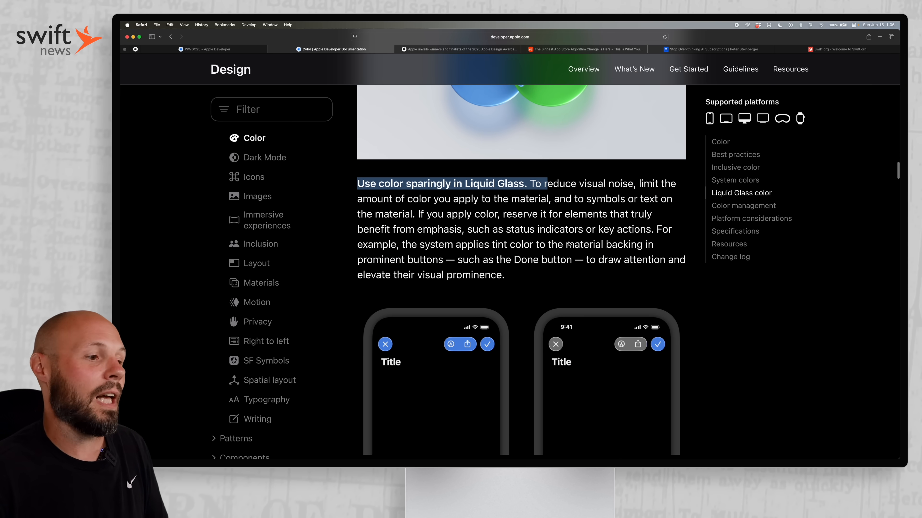
scroll("down", 3)
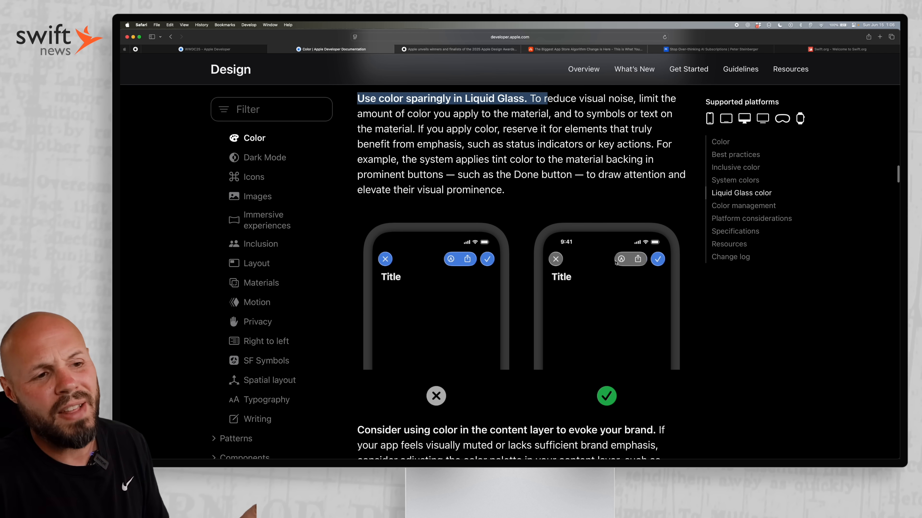
mouse_move(668, 267)
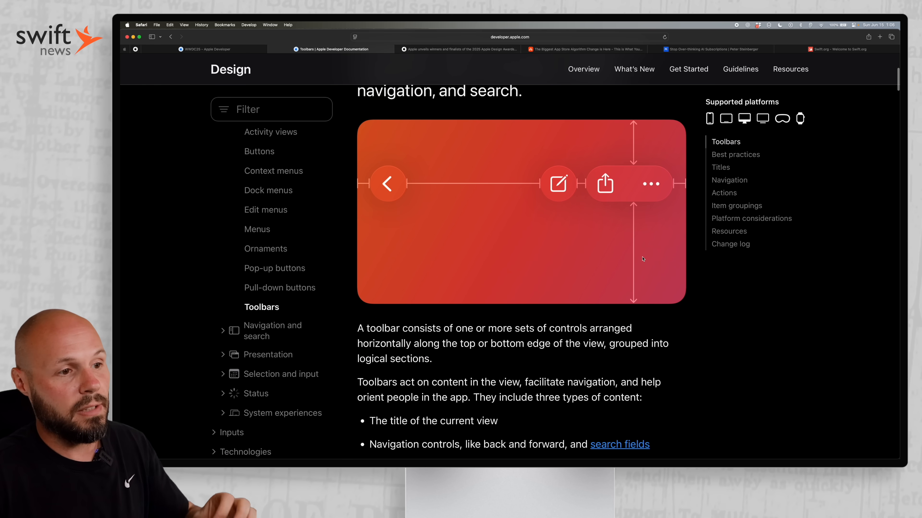
Step: View the Toolbars page's Compact variant, then go back to the Human Interface Guidelines overview
scroll("down", 3)
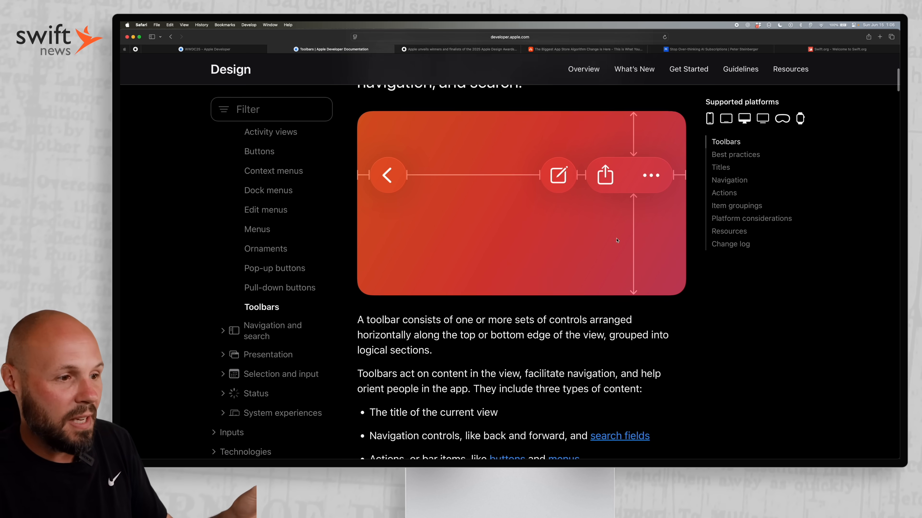
scroll("down", 3)
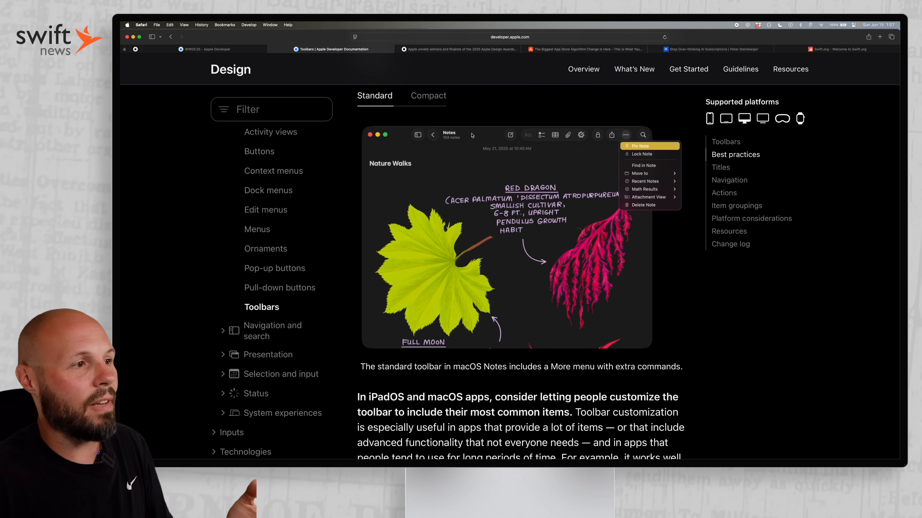
mouse_move(430, 103)
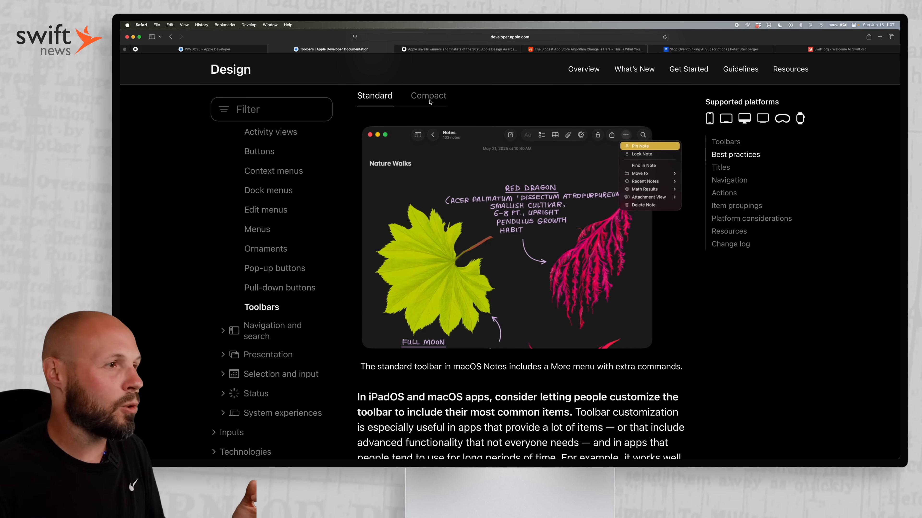
left_click(428, 95)
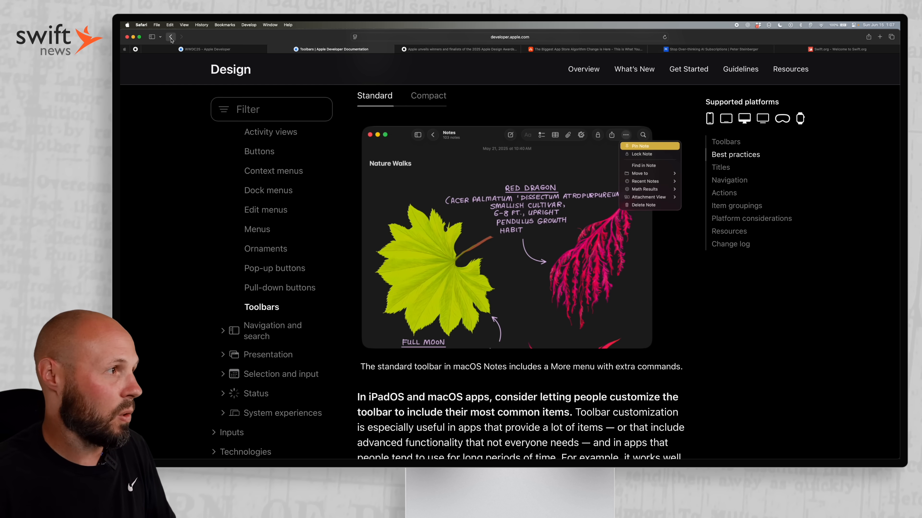
left_click(171, 36)
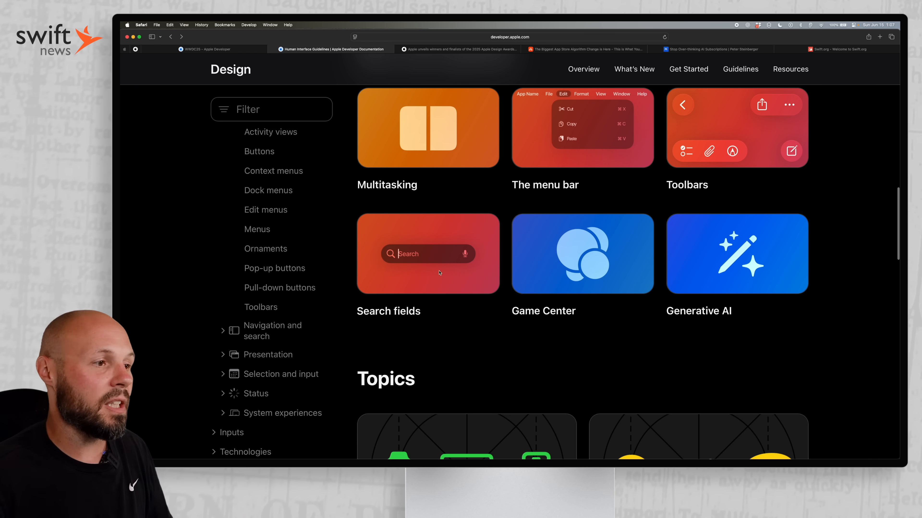
mouse_move(433, 263)
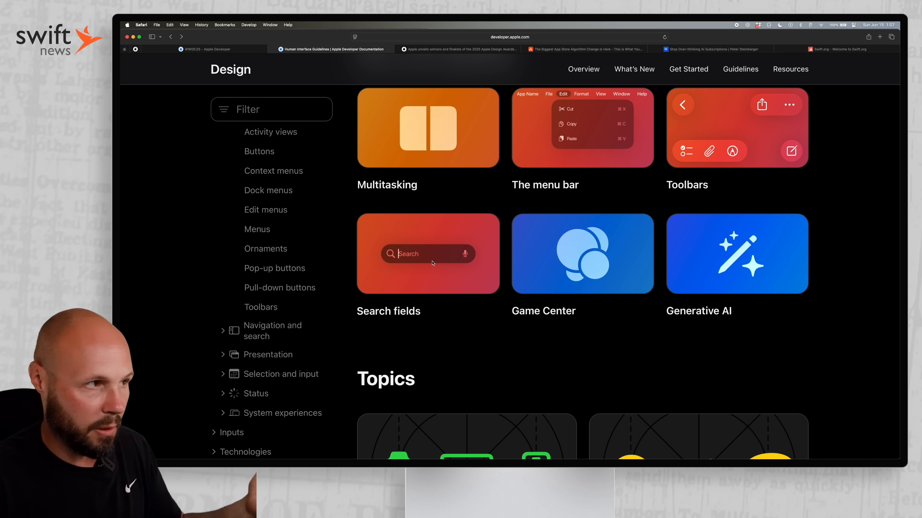
mouse_move(757, 274)
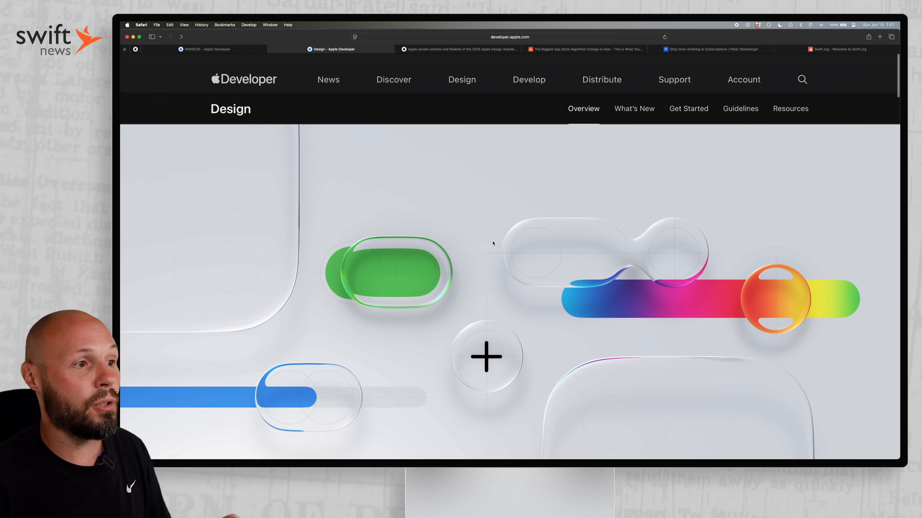
Step: Switch to the Apple Newsroom tab announcing the 2025 Apple Design Awards winners
scroll("down", 3)
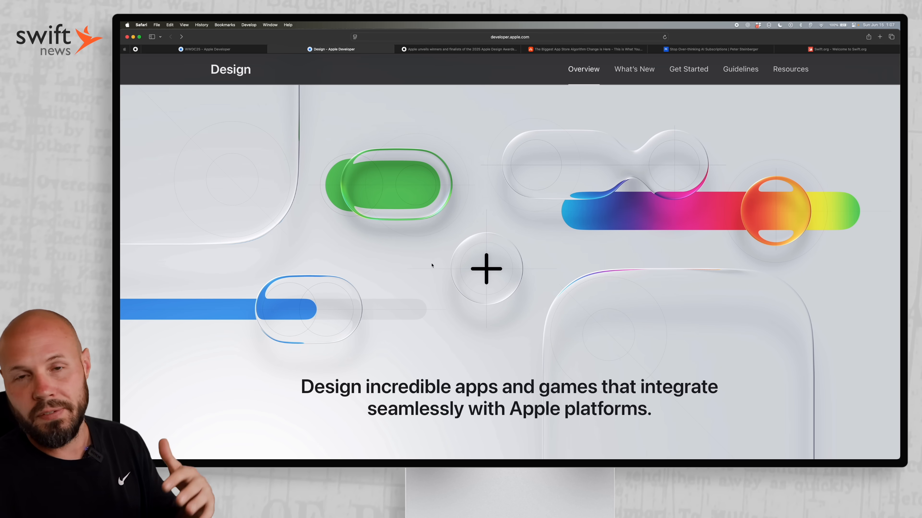
left_click(457, 49)
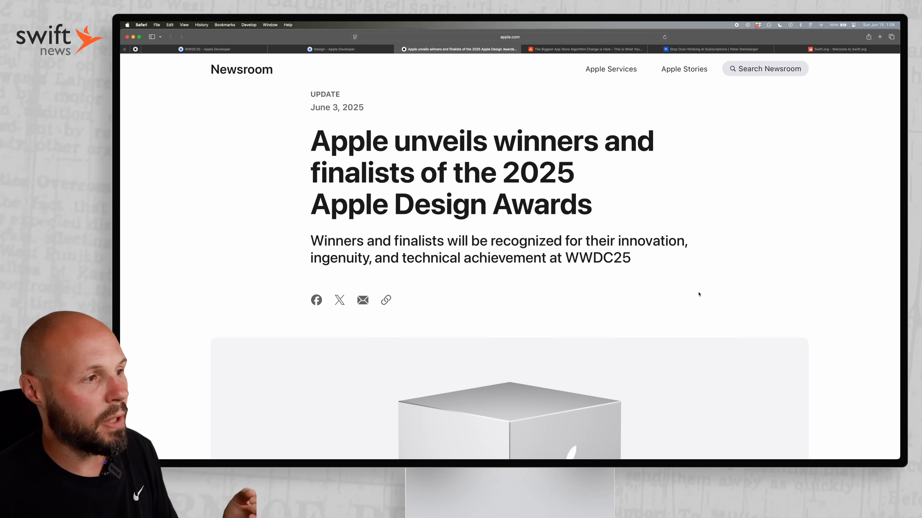
Step: Scroll the Design Awards article past the intro to the CapWords winner in Delight and Fun
scroll("down", 3)
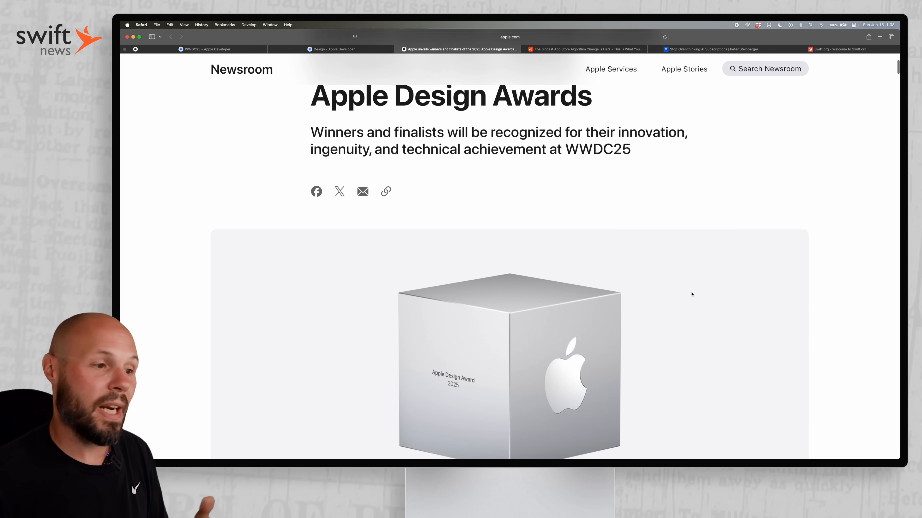
scroll("down", 3)
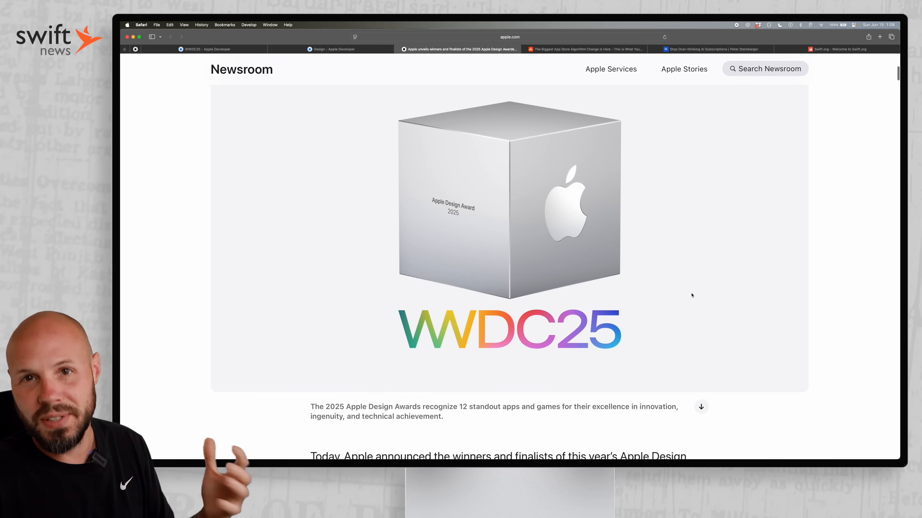
scroll("down", 3)
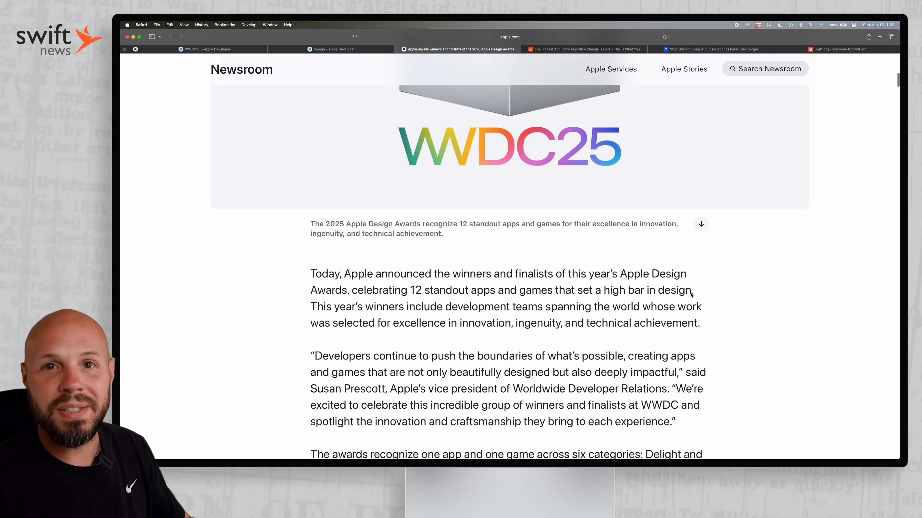
scroll("down", 3)
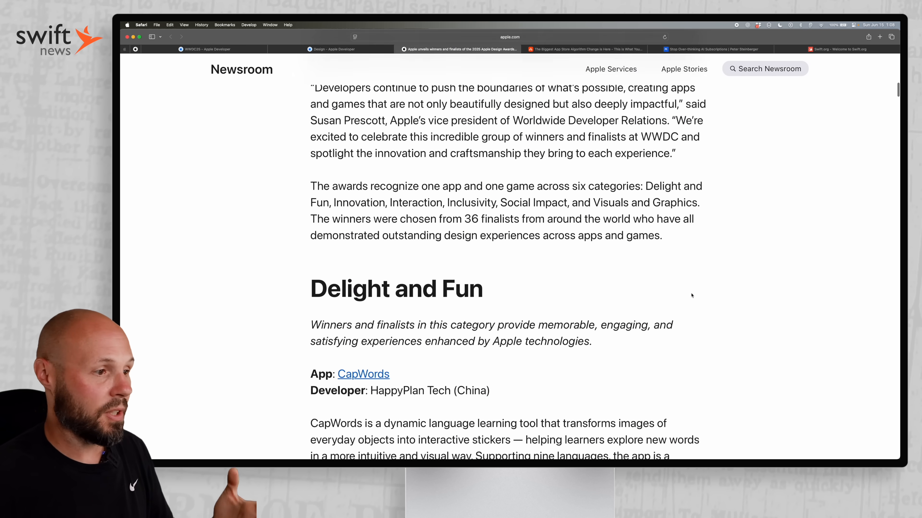
scroll("down", 3)
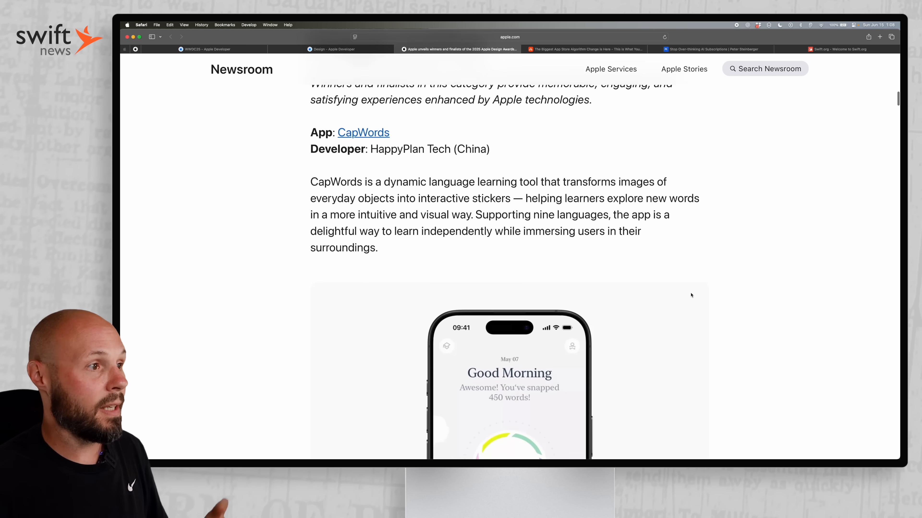
scroll("down", 3)
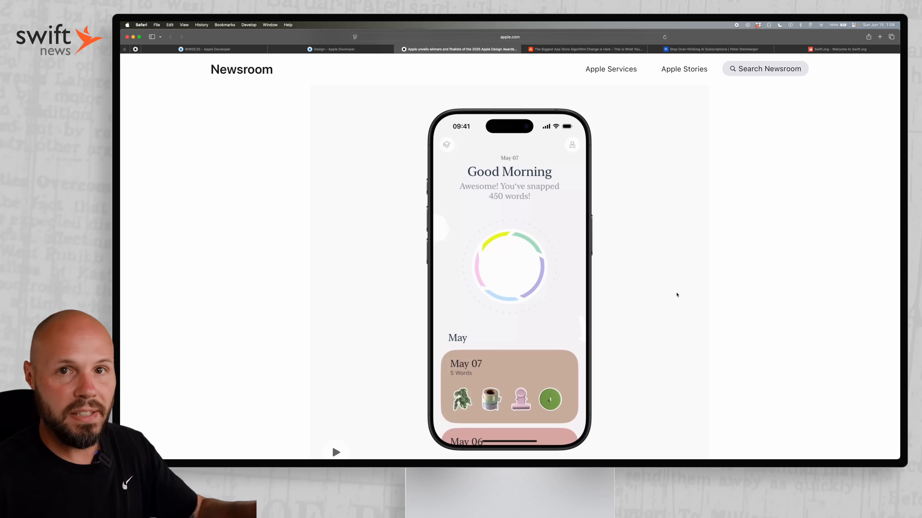
mouse_move(681, 298)
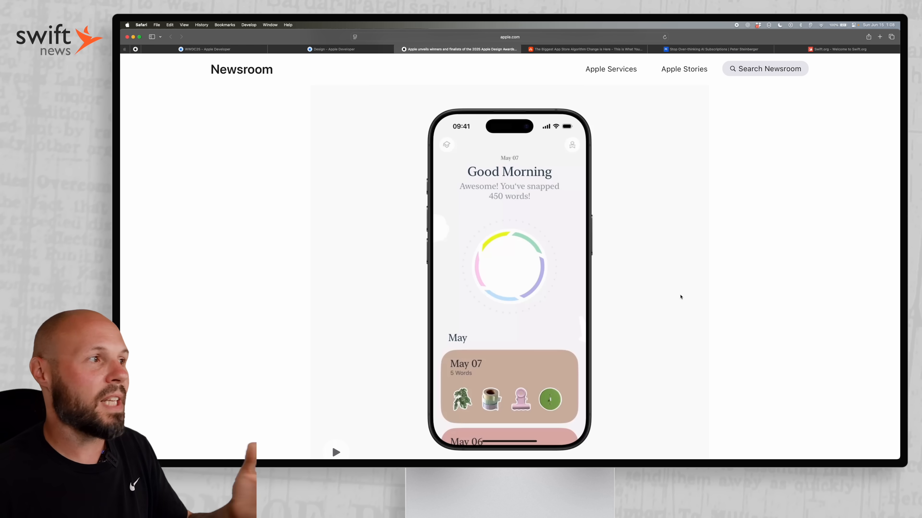
Step: Read through the Balatro, Play, PBJ and Taobao sections down to the Interaction winners
scroll("down", 3)
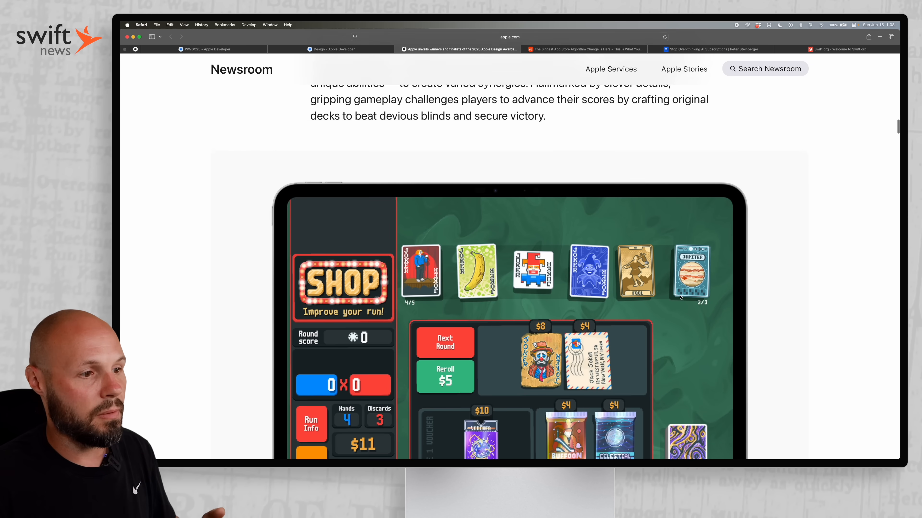
scroll("down", 3)
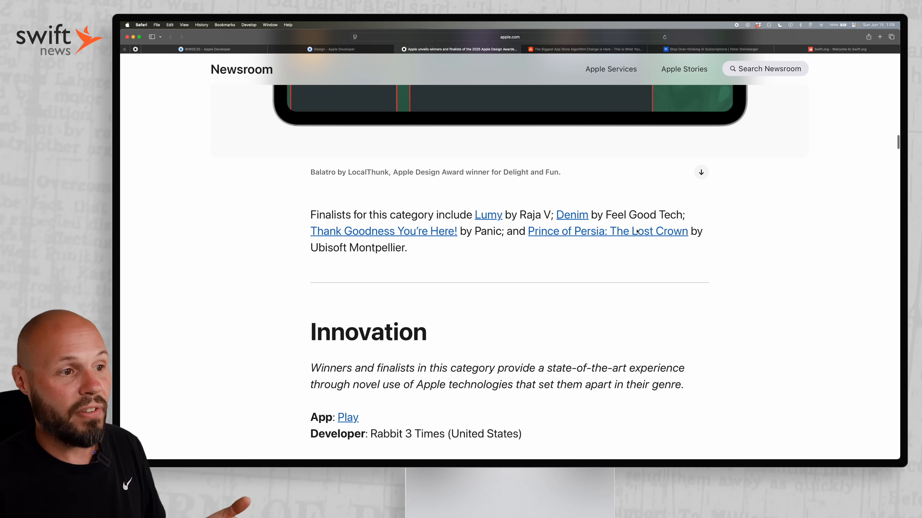
scroll("down", 3)
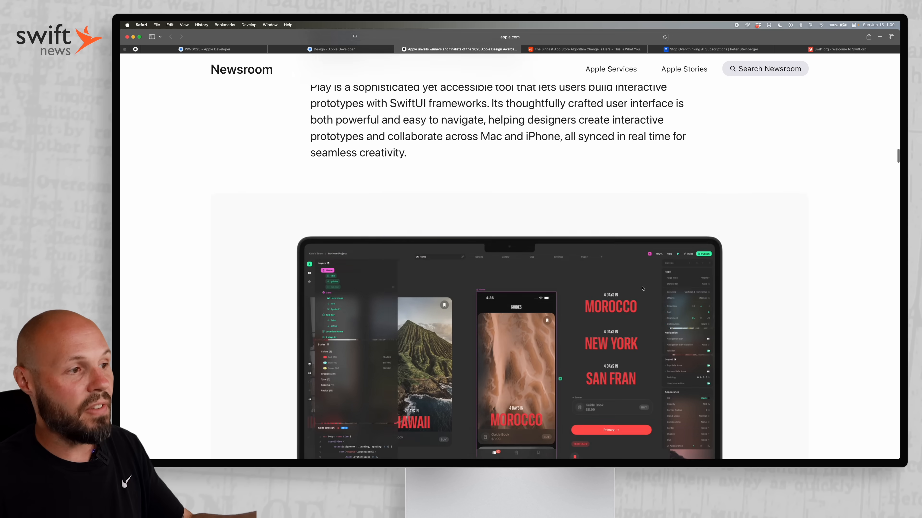
scroll("up", 3)
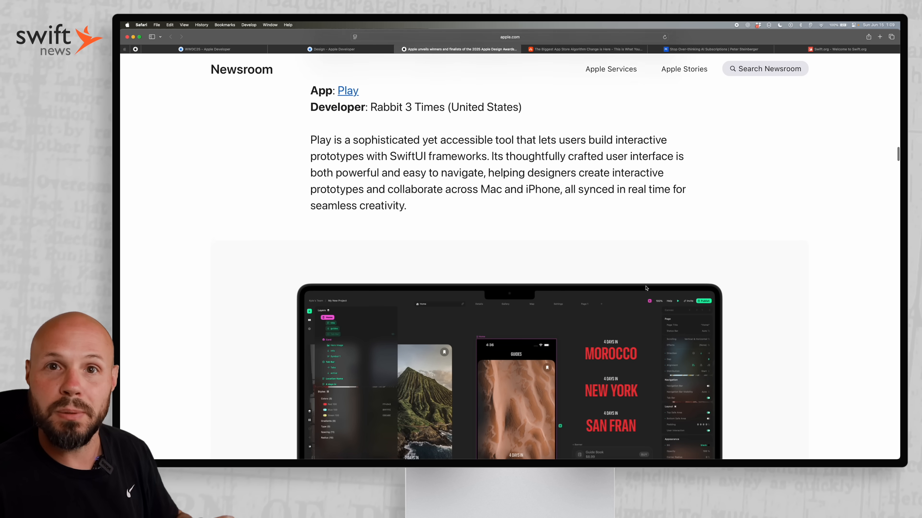
scroll("down", 3)
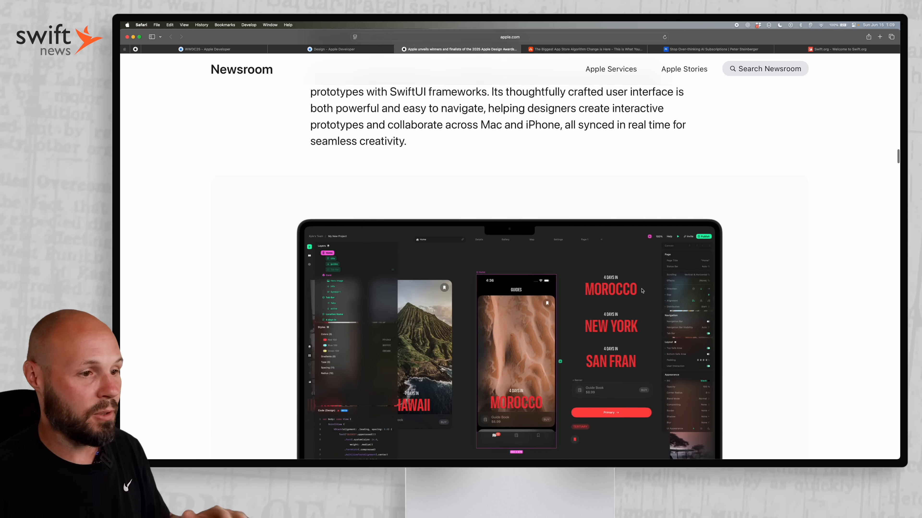
scroll("down", 3)
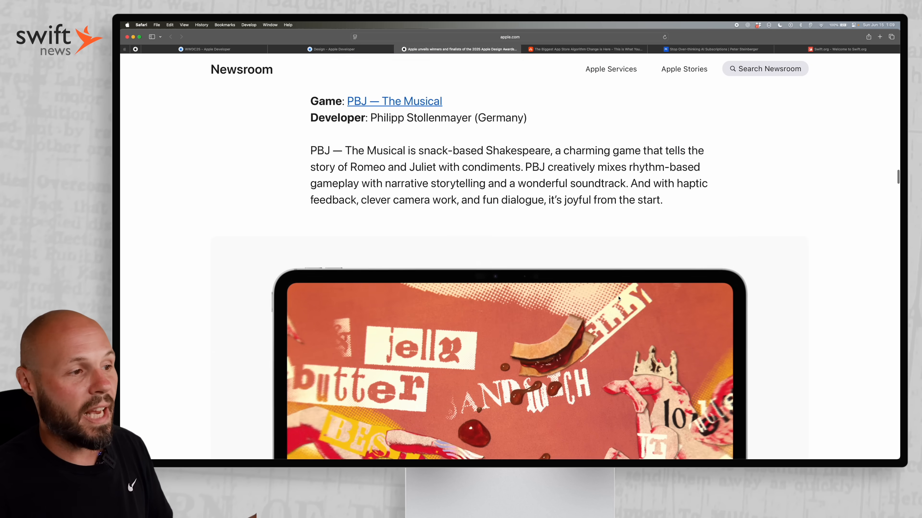
scroll("down", 3)
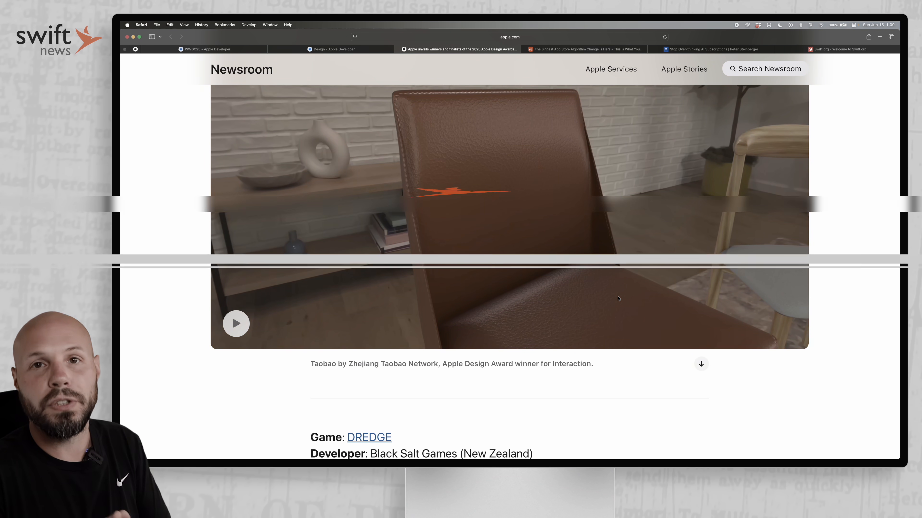
Step: Switch to the Appfigures 'Biggest App Store Algorithm Change' article tab
left_click(585, 49)
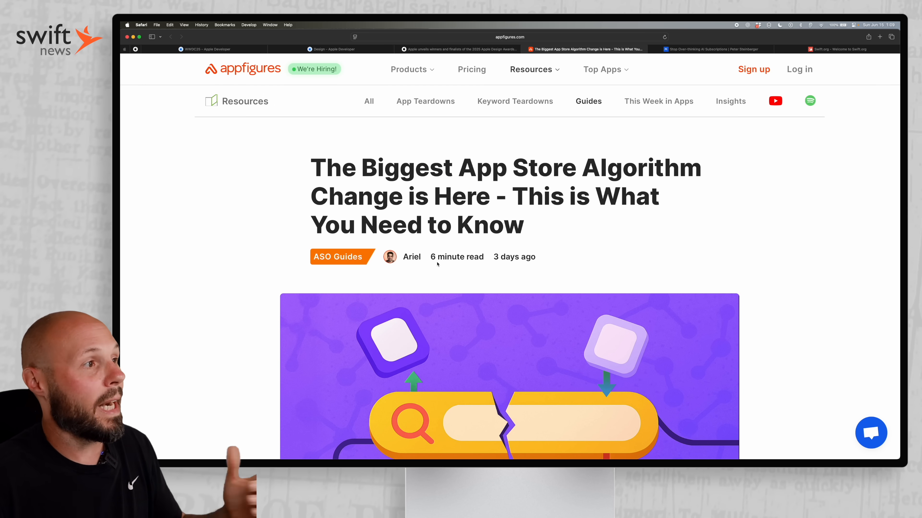
Step: Highlight the whole Appfigures article headline
left_click_drag(311, 168, 561, 176)
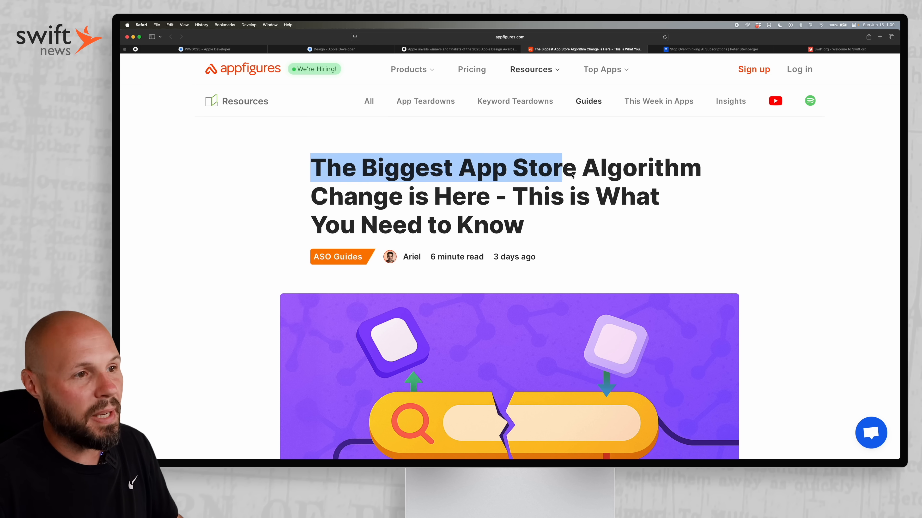
left_click_drag(564, 173, 524, 225)
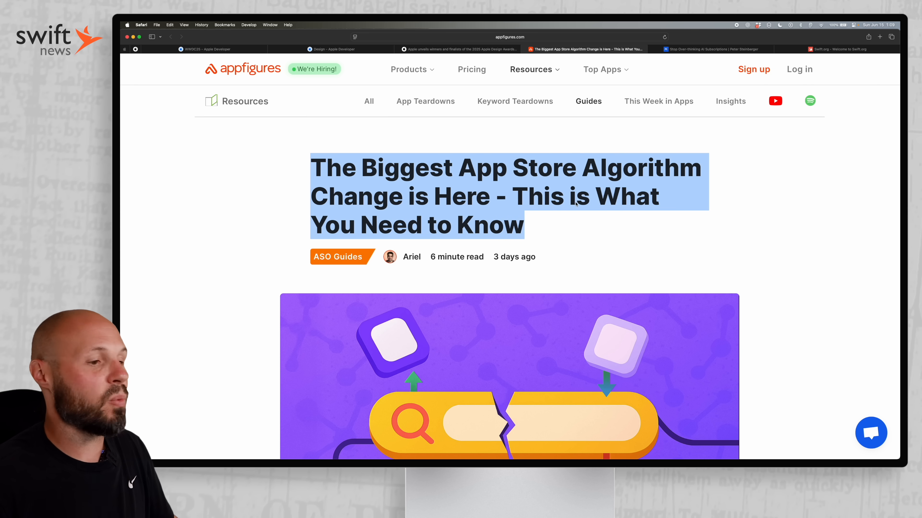
Step: Read down to 'Make Your Screenshots Algorithm-Ready' and its high-contrast text tip
scroll("down", 3)
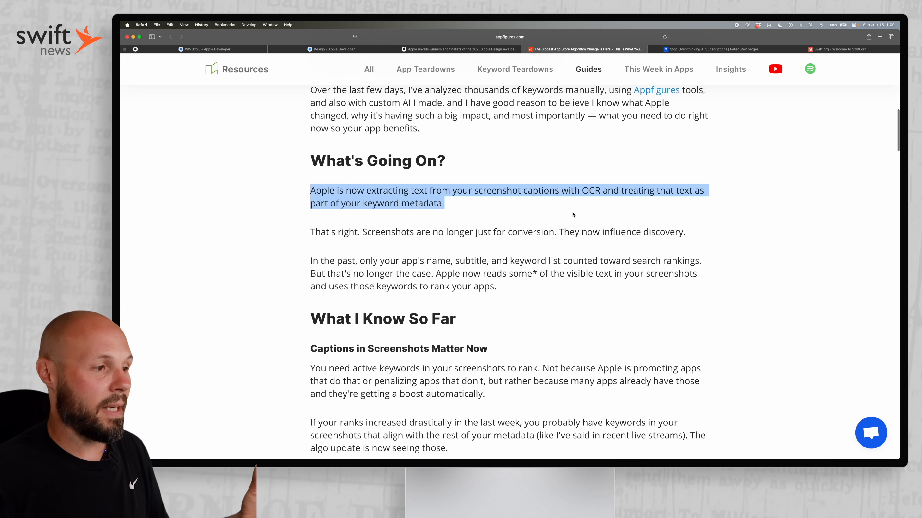
scroll("down", 3)
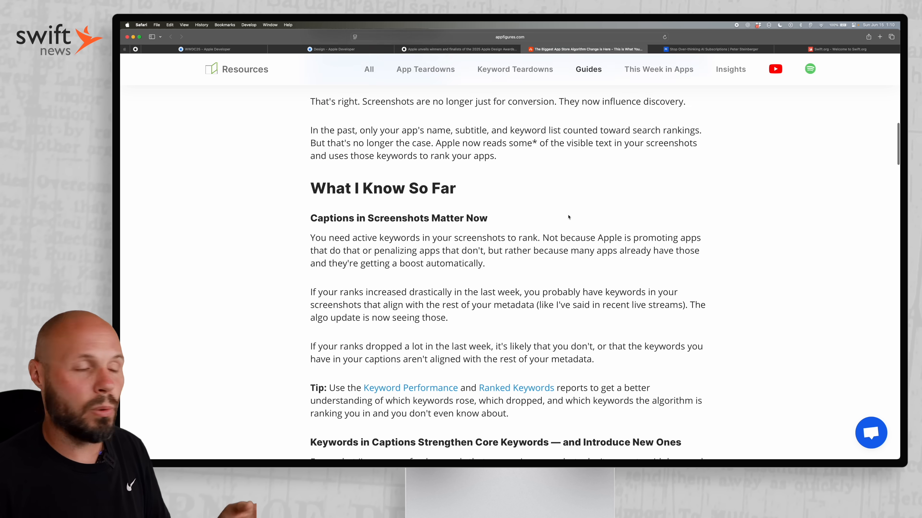
scroll("down", 3)
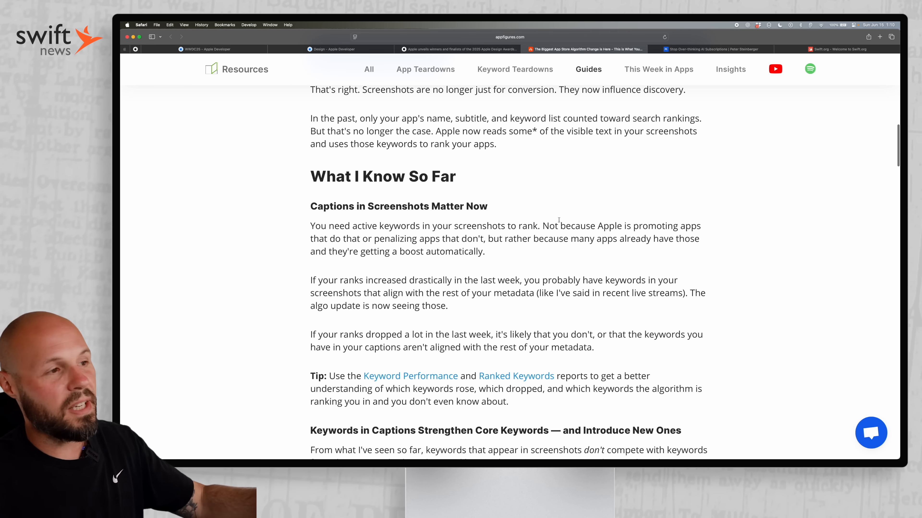
scroll("down", 3)
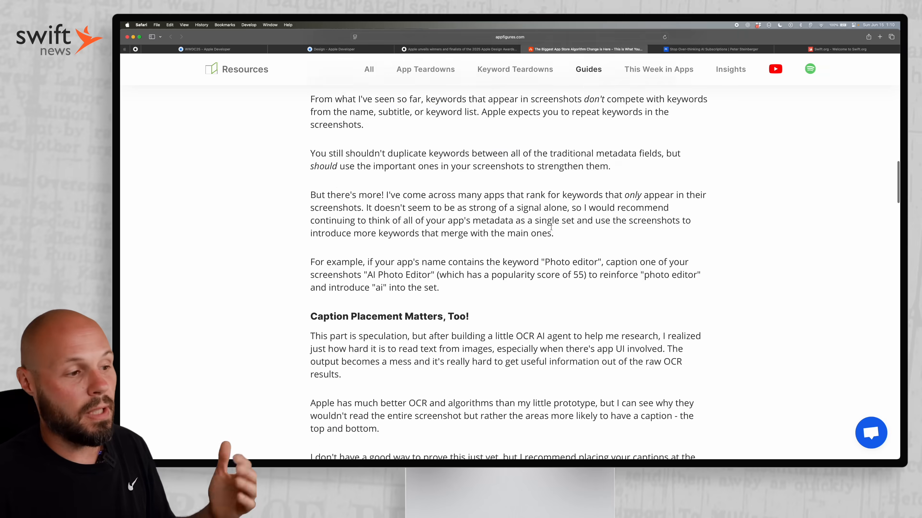
scroll("down", 3)
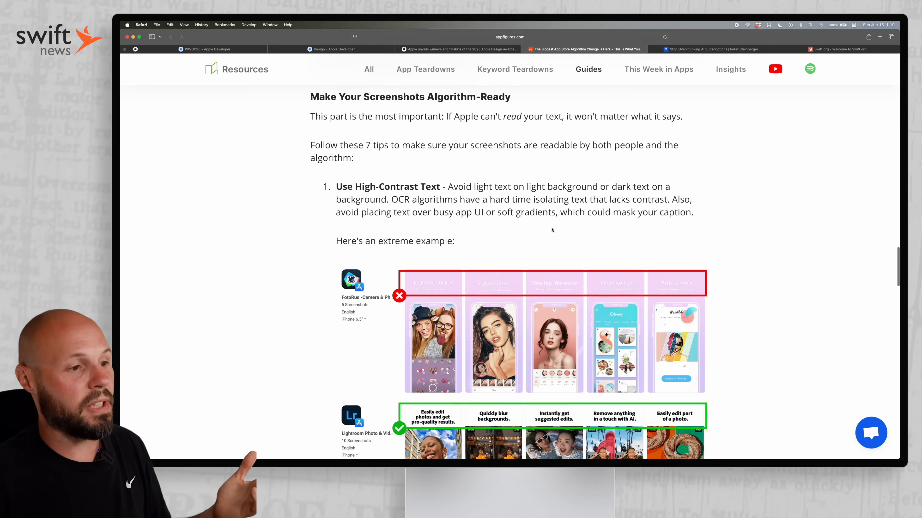
Step: Finish the OCR-legible fonts tip, then switch to the steipete.me 'Stop Over-thinking AI Subscriptions' post
scroll("down", 3)
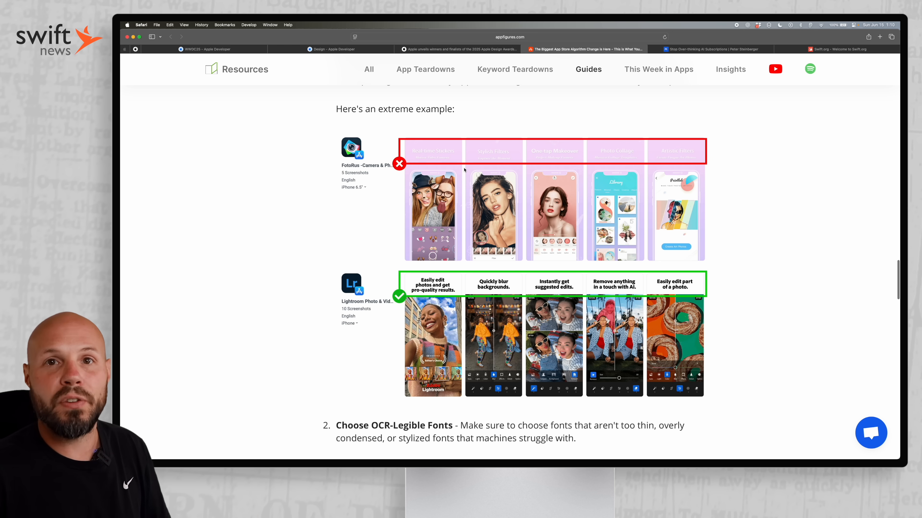
mouse_move(540, 155)
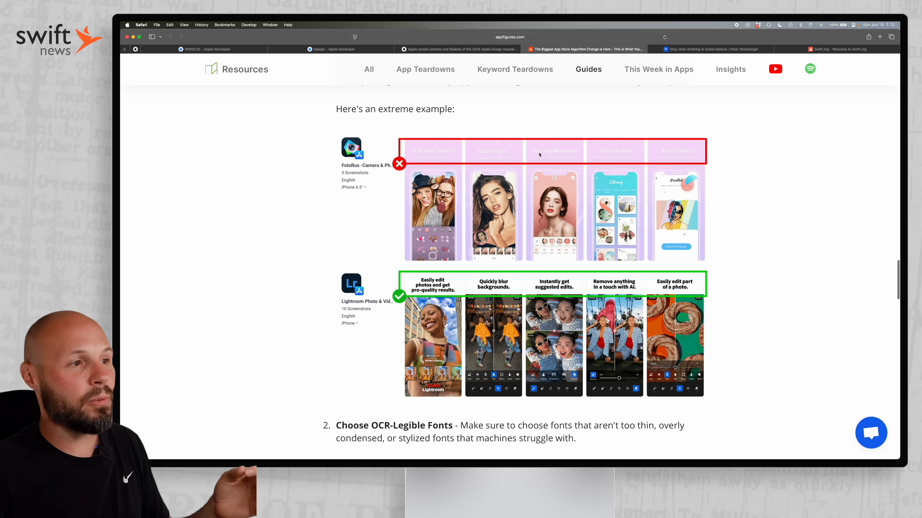
mouse_move(446, 273)
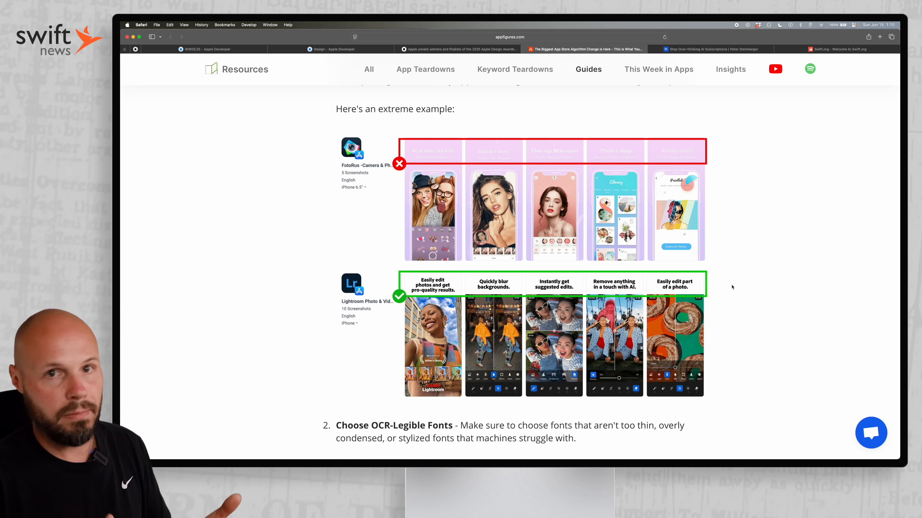
mouse_move(723, 282)
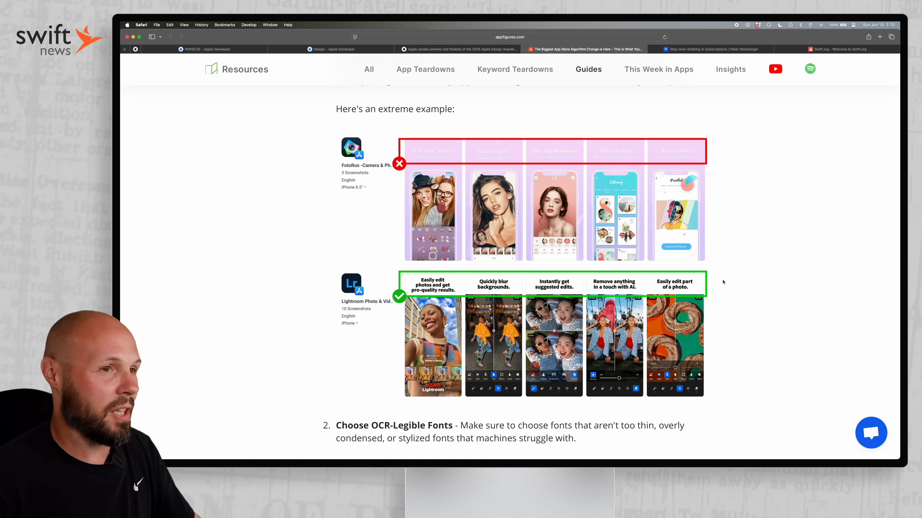
scroll("down", 3)
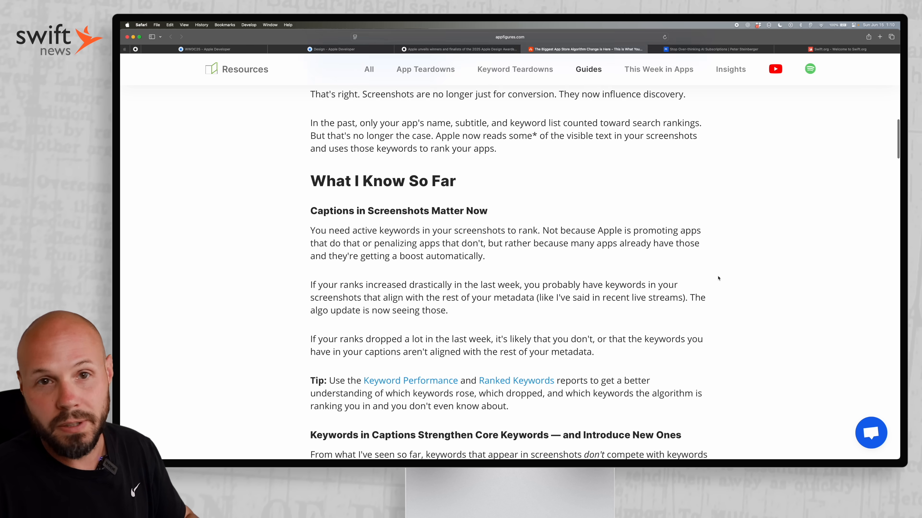
left_click(713, 49)
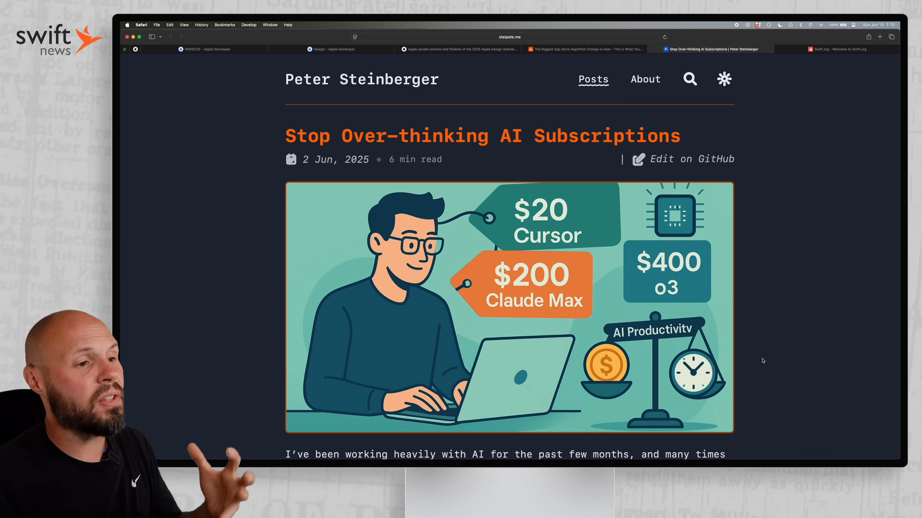
scroll("down", 3)
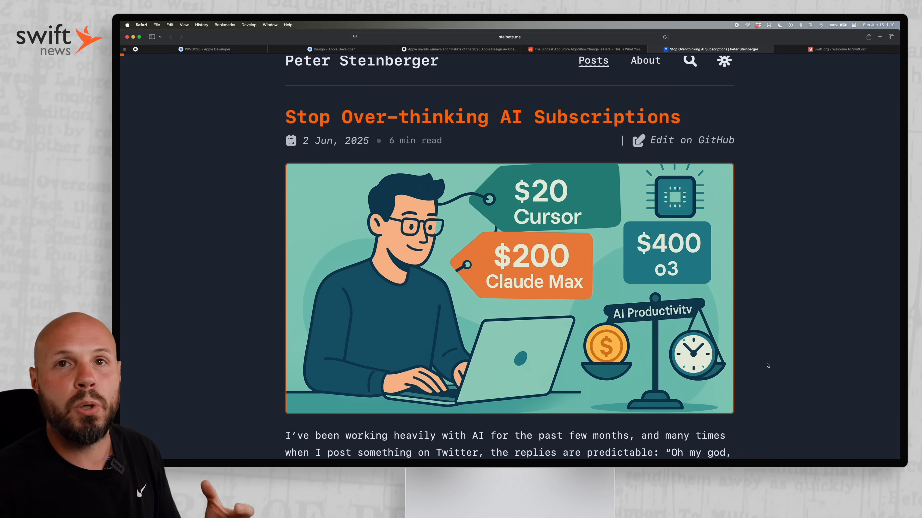
scroll("down", 3)
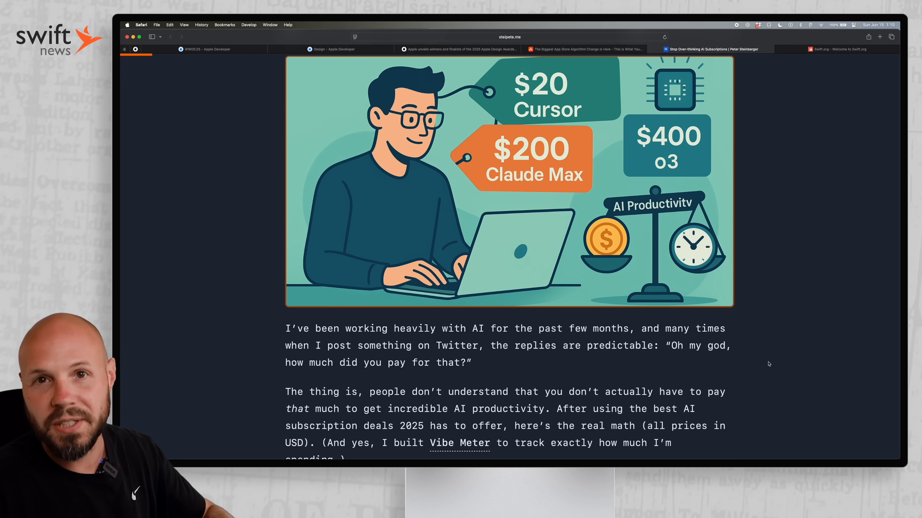
scroll("down", 3)
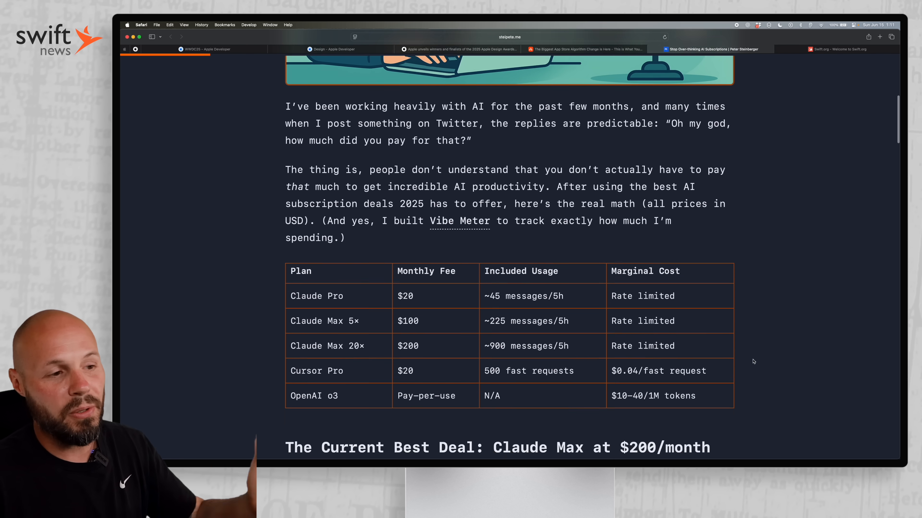
scroll("down", 3)
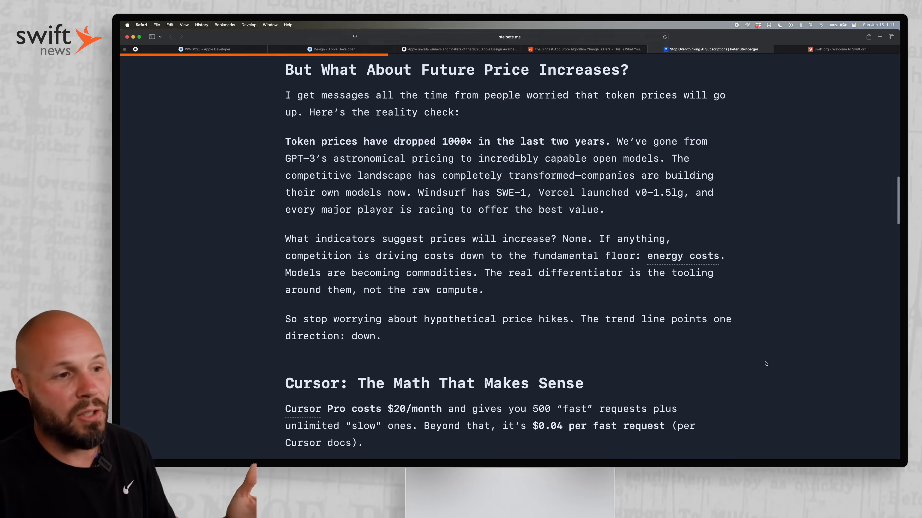
scroll("down", 3)
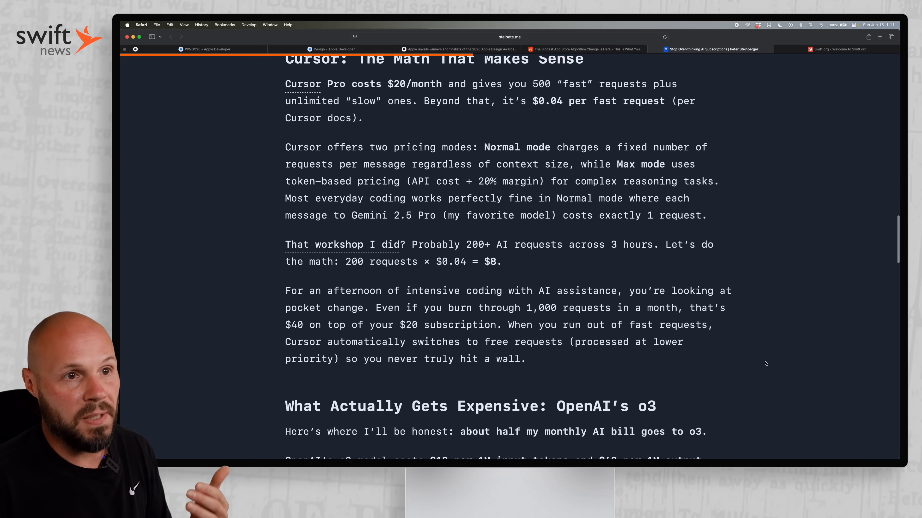
scroll("down", 3)
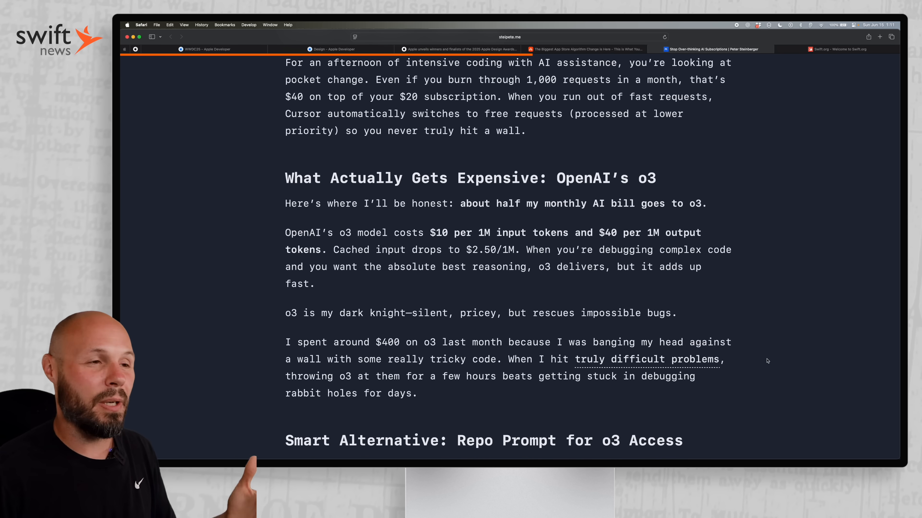
mouse_move(798, 343)
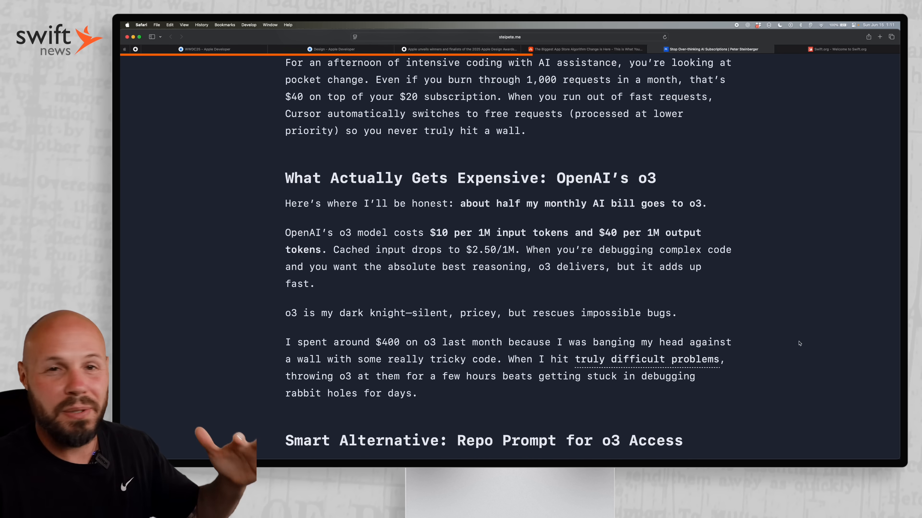
scroll("down", 3)
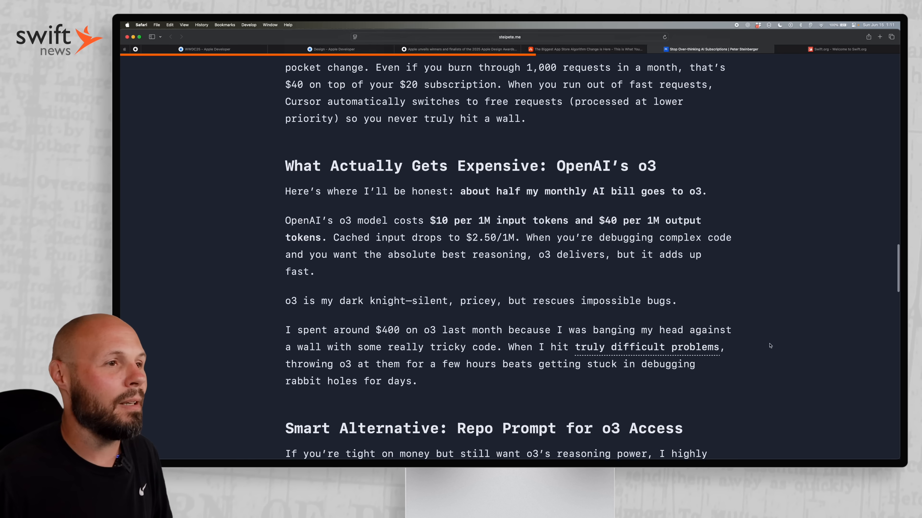
scroll("down", 3)
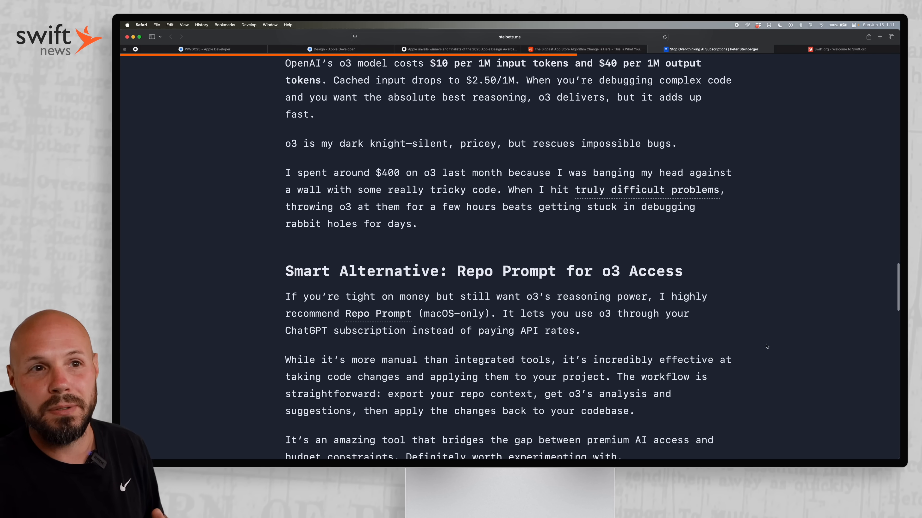
scroll("down", 3)
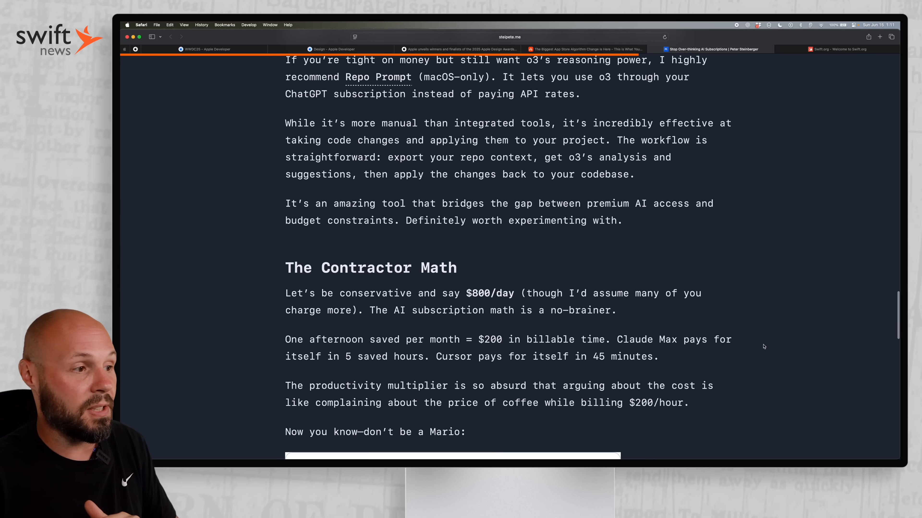
scroll("down", 3)
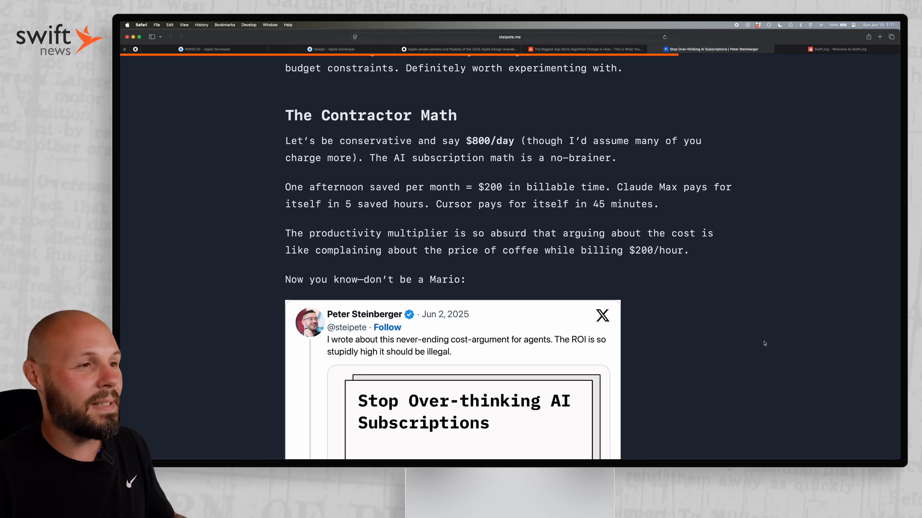
scroll("down", 3)
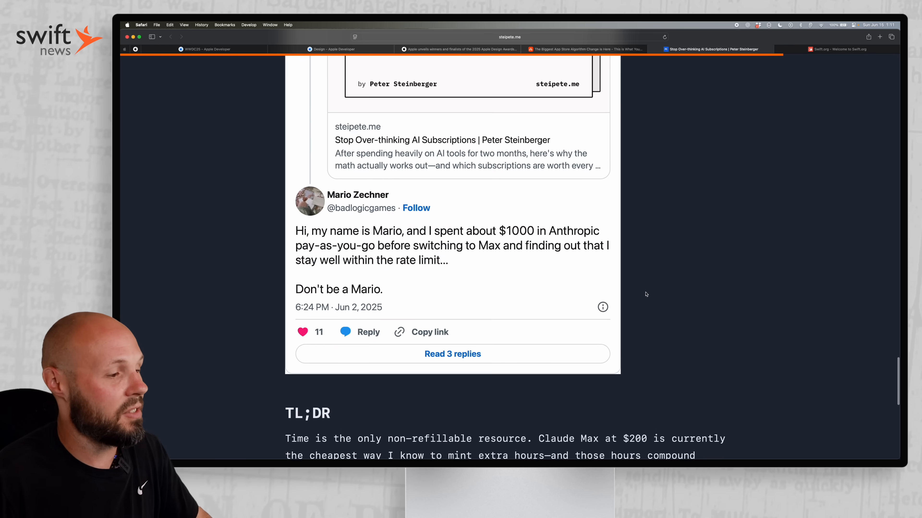
scroll("down", 3)
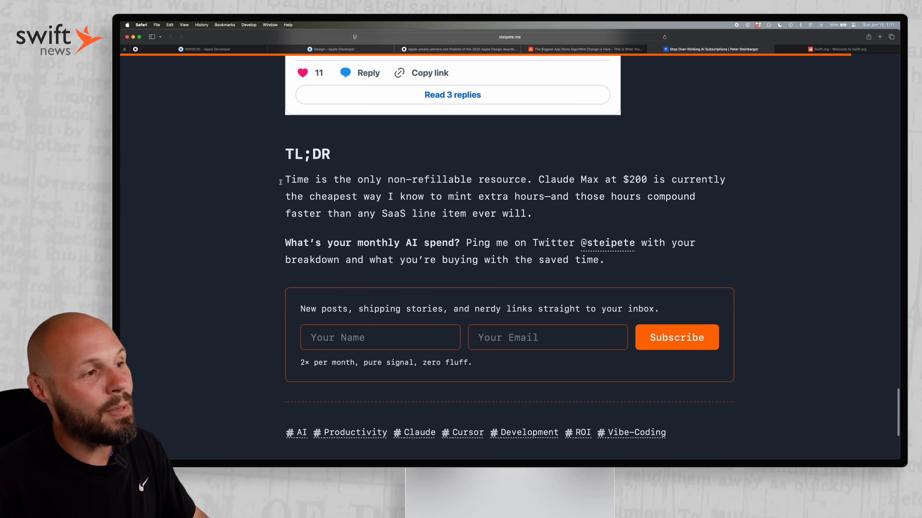
double_click(556, 179)
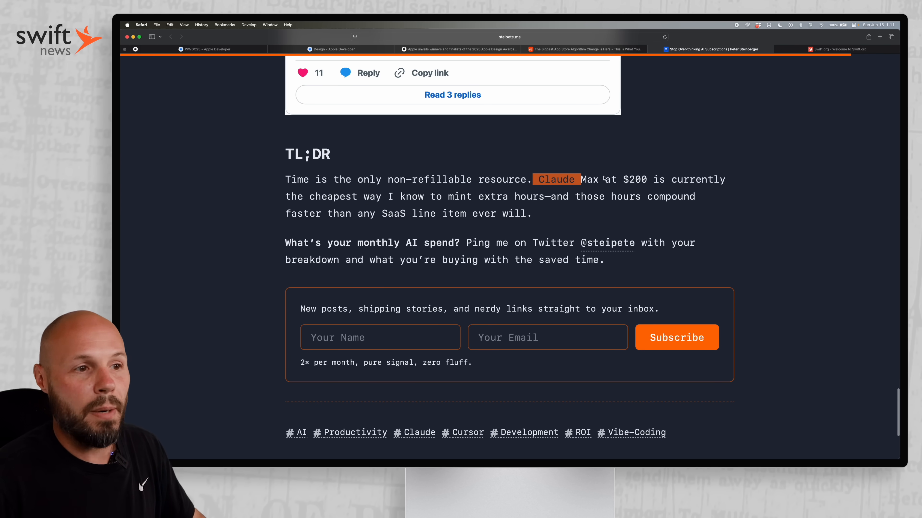
left_click_drag(534, 179, 523, 200)
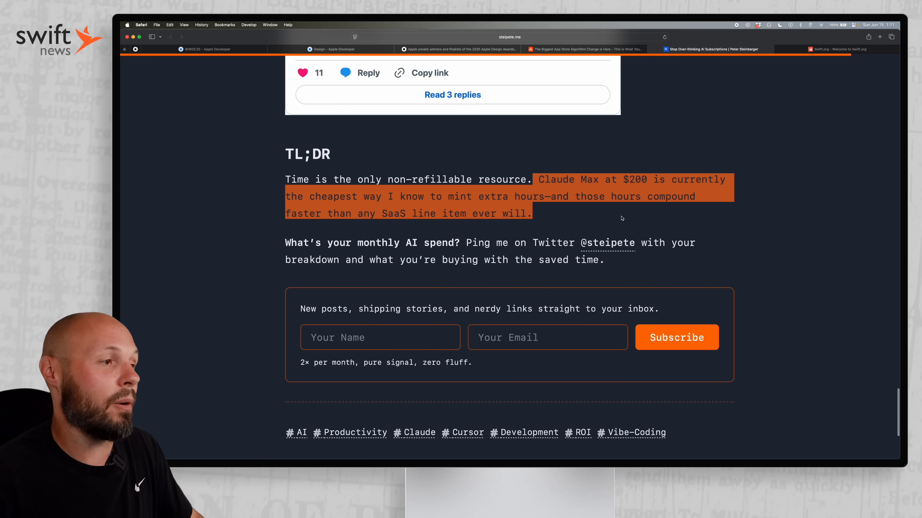
left_click(549, 216)
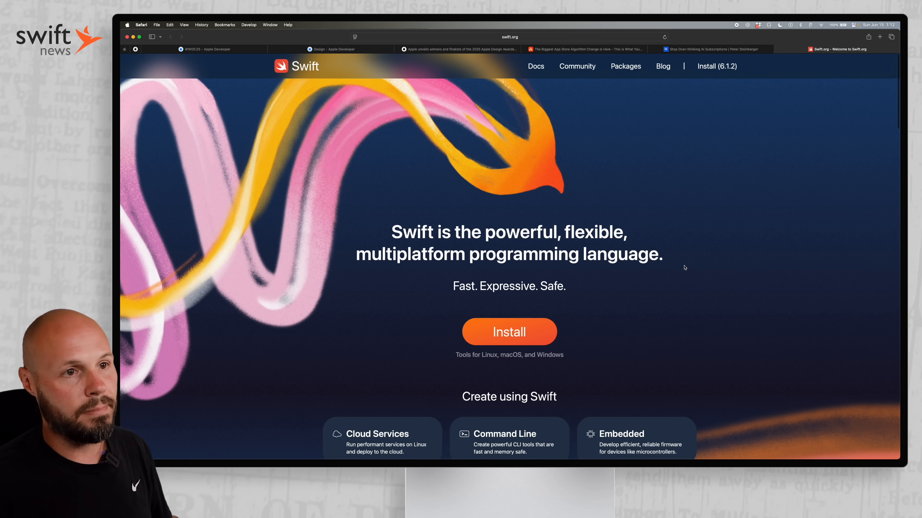
Step: Scroll the Swift.org homepage to its Create using Swift cards for Cloud Services, Command Line and Embedded
scroll("down", 3)
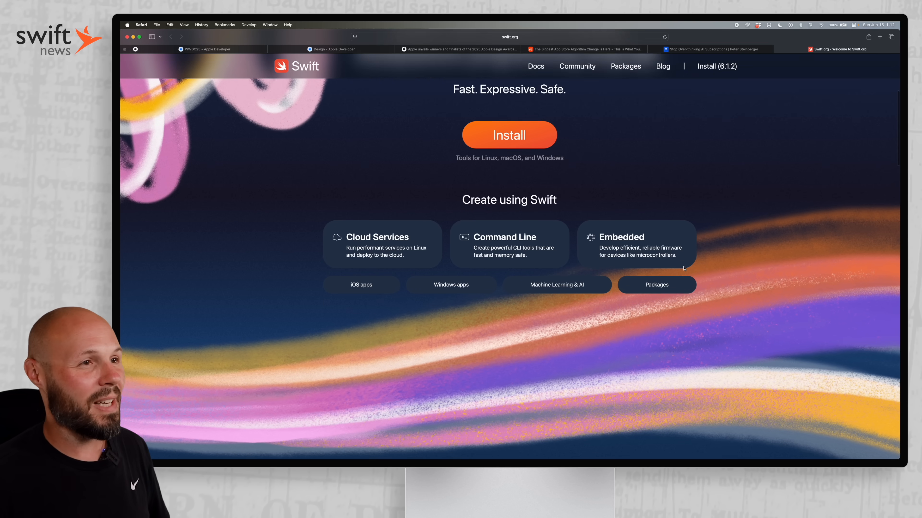
scroll("down", 3)
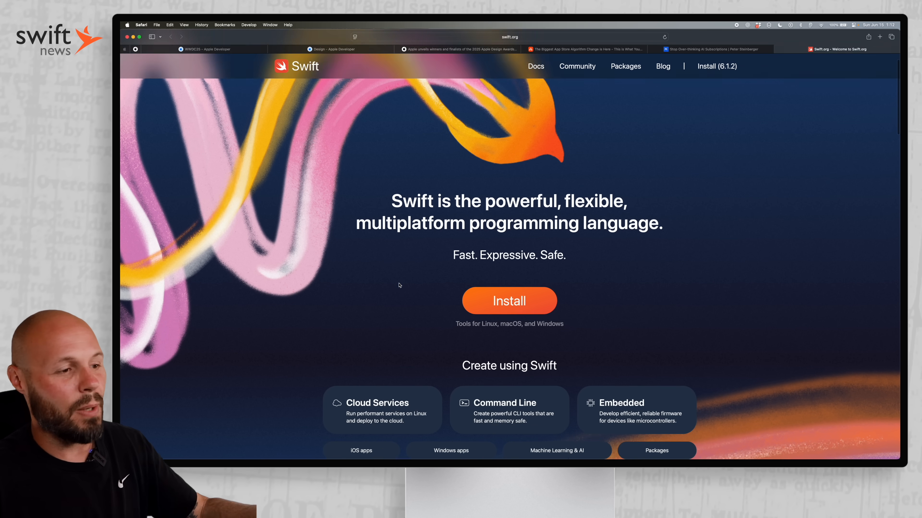
scroll("down", 3)
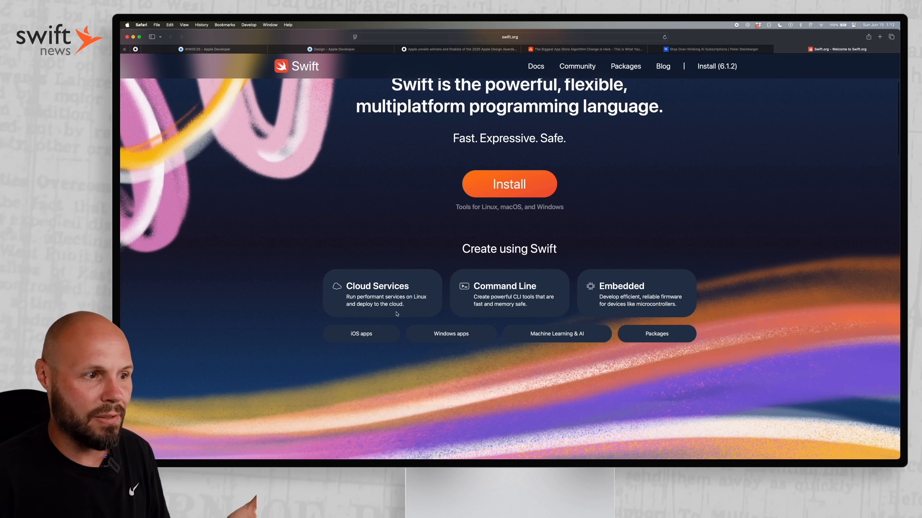
mouse_move(336, 327)
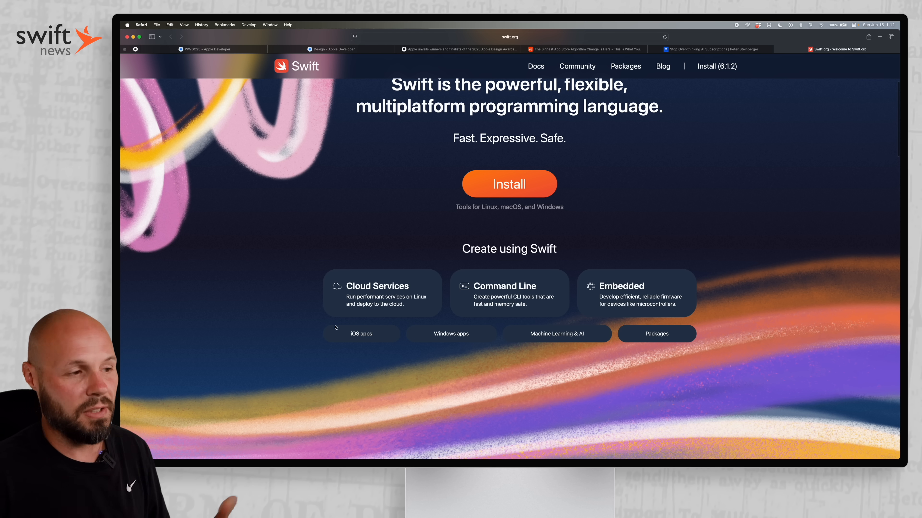